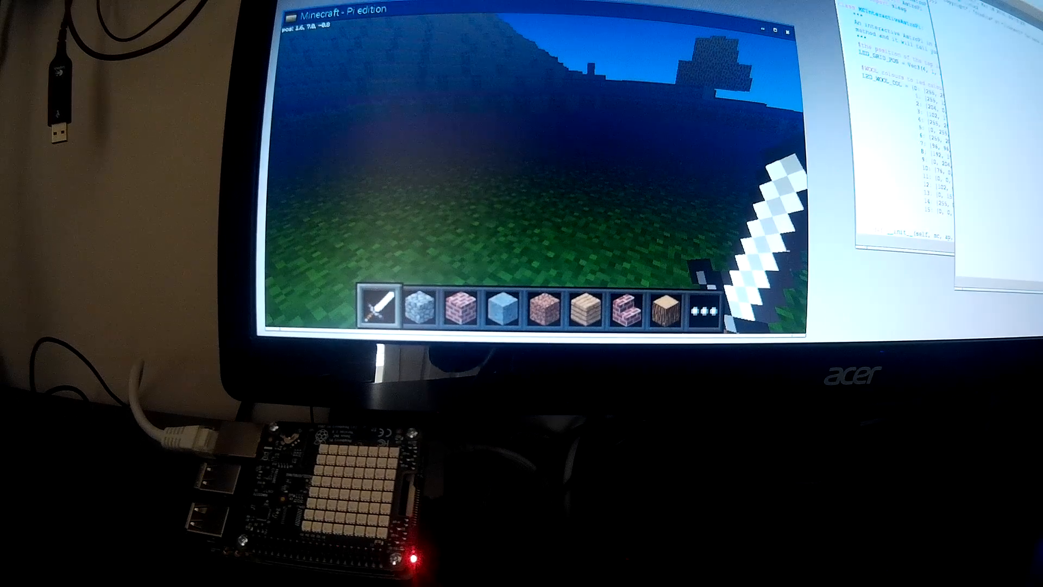
# Pause the world with Escape, bringing up the Game menu over the grassy terrain.
pyautogui.press('Escape')
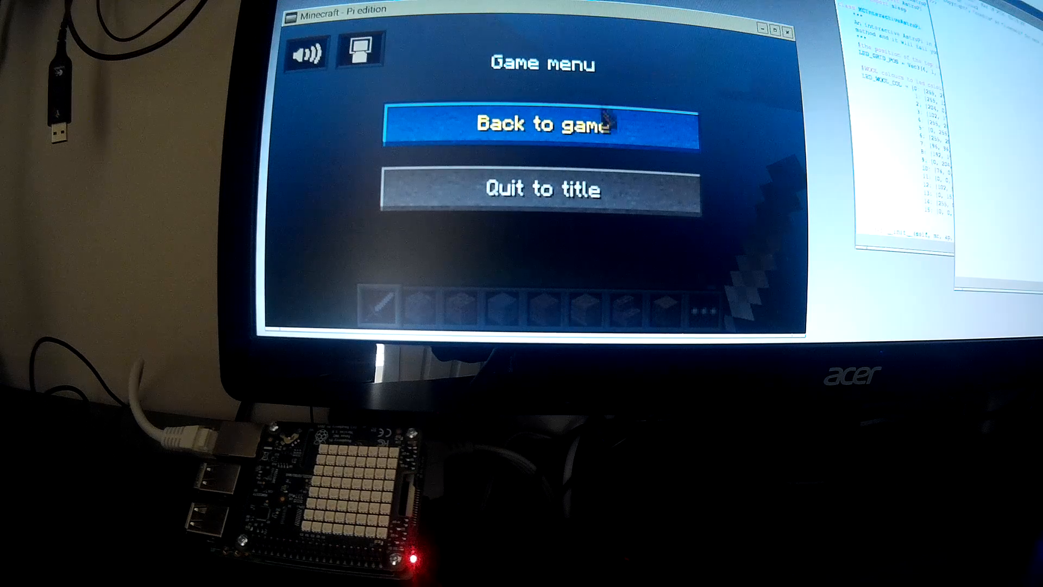
pyautogui.click(539, 126)
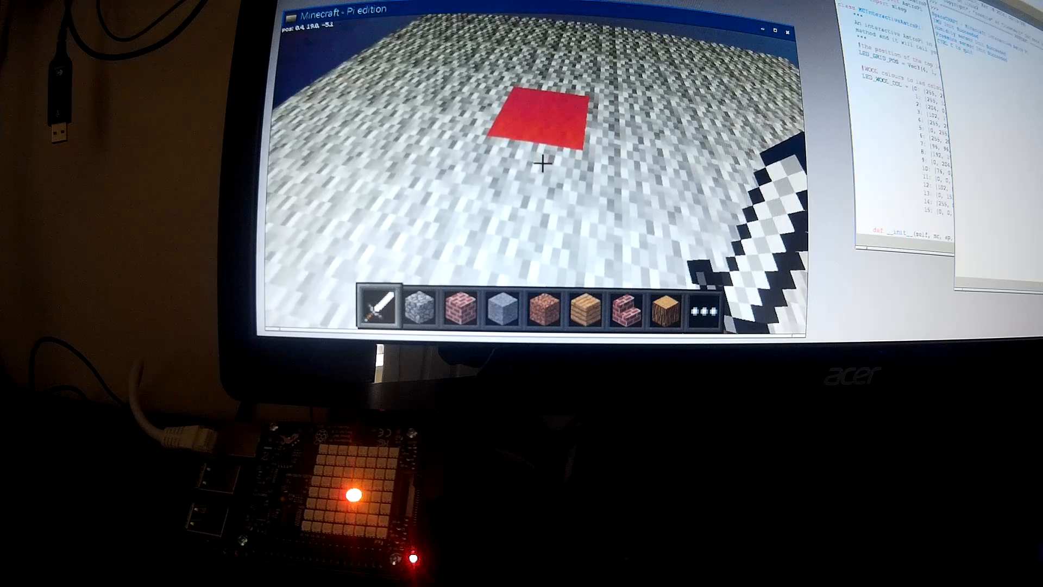
pyautogui.moveTo(542, 166)
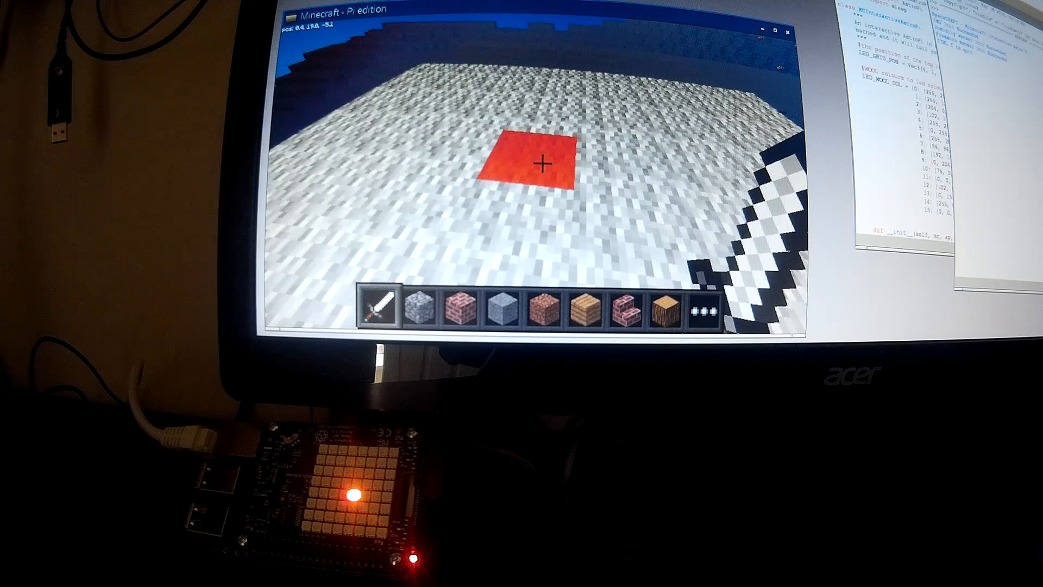